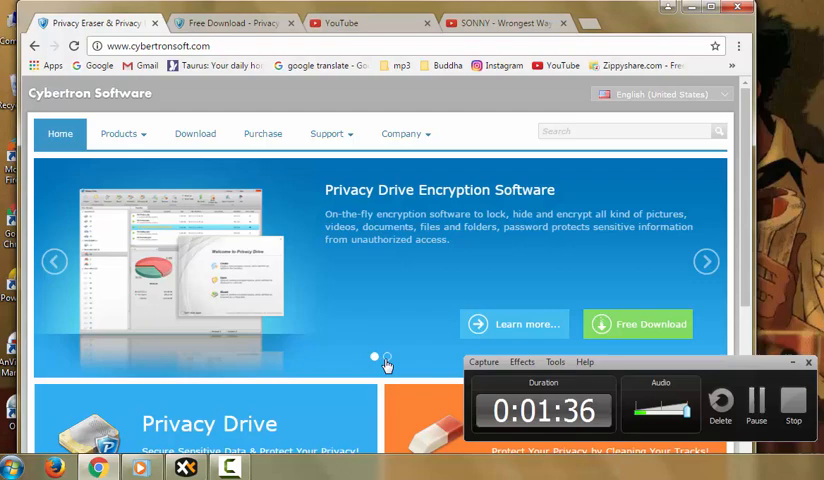
- Follow Free Download on cybertronsoft.com to the Privacy Eraser download page
{"action": "left_click", "coordinate": [637, 324]}
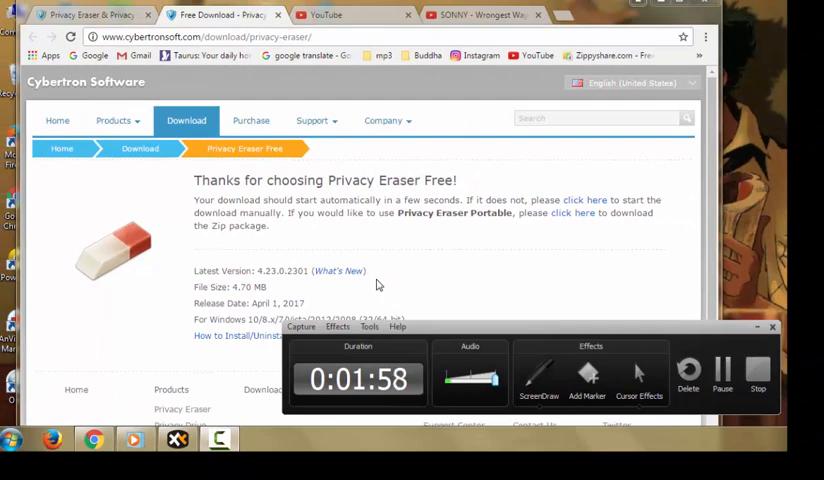
{"action": "mouse_move", "coordinate": [730, 331]}
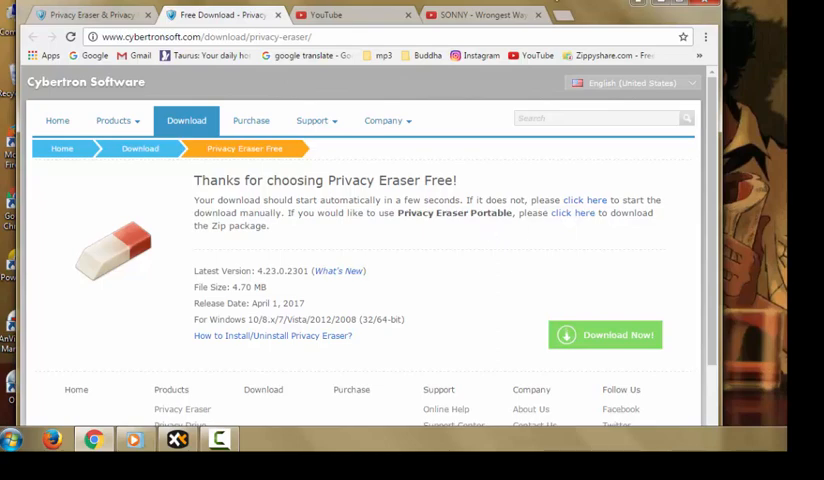
{"action": "mouse_move", "coordinate": [573, 8]}
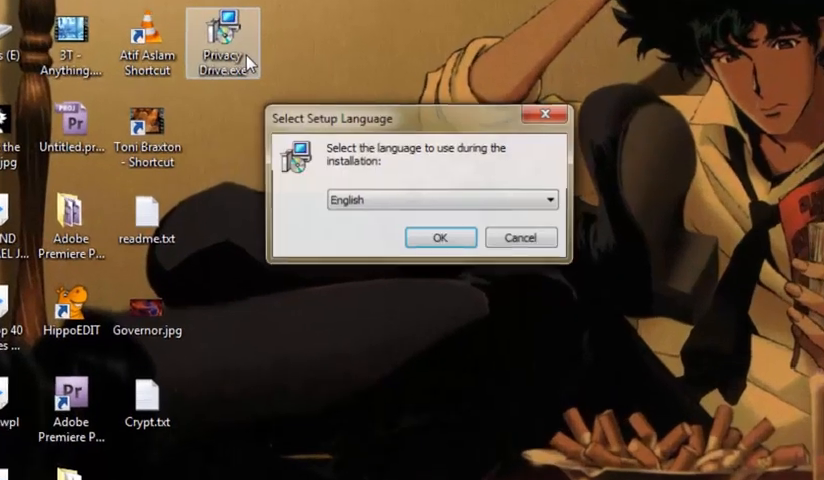
- Run Privacy Drive setup in English and continue after accepting the license agreement
{"action": "left_click", "coordinate": [439, 237]}
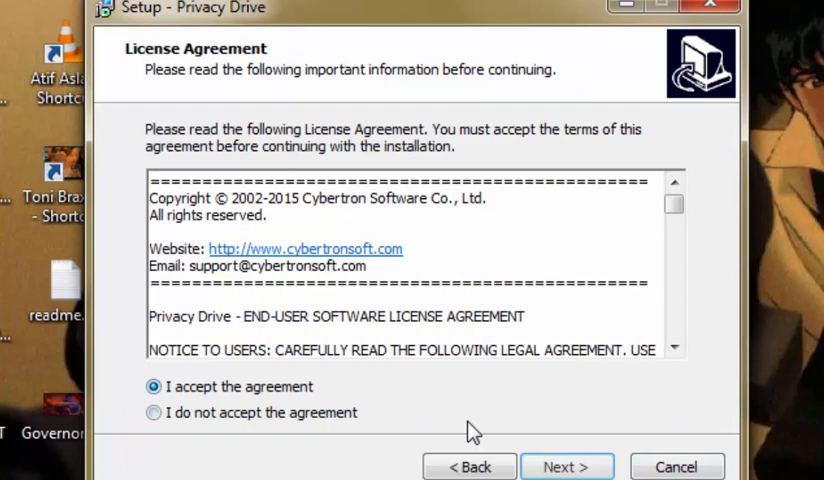
{"action": "left_click", "coordinate": [567, 466]}
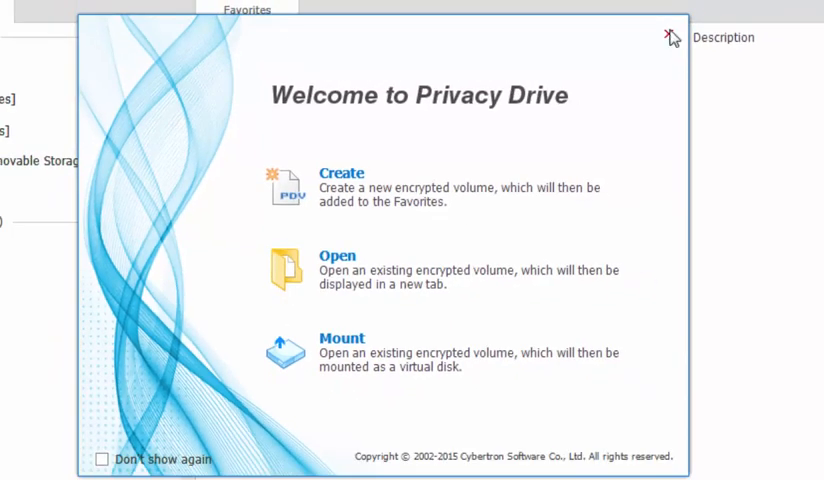
- Close the Welcome screen and open readme.txt with the registration info
{"action": "left_click", "coordinate": [666, 35]}
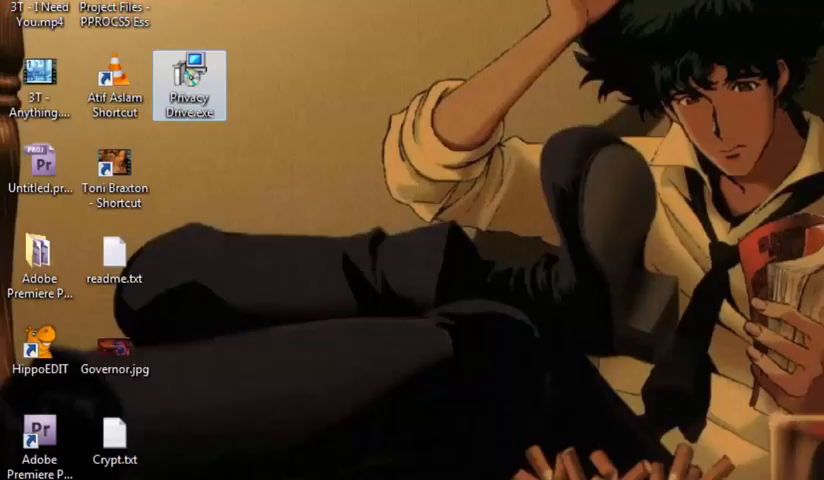
{"action": "left_click", "coordinate": [114, 262]}
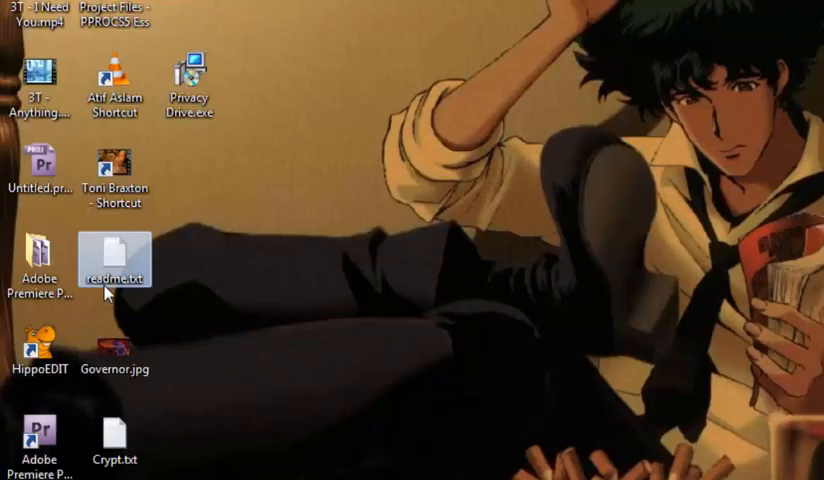
{"action": "double_click", "coordinate": [114, 253]}
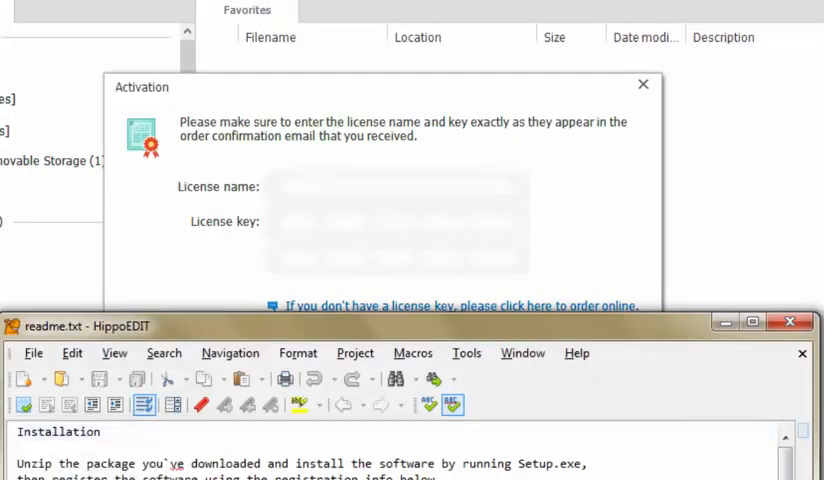
- Activate Privacy Drive with the readme's license name and key and confirm
{"action": "left_click", "coordinate": [400, 187]}
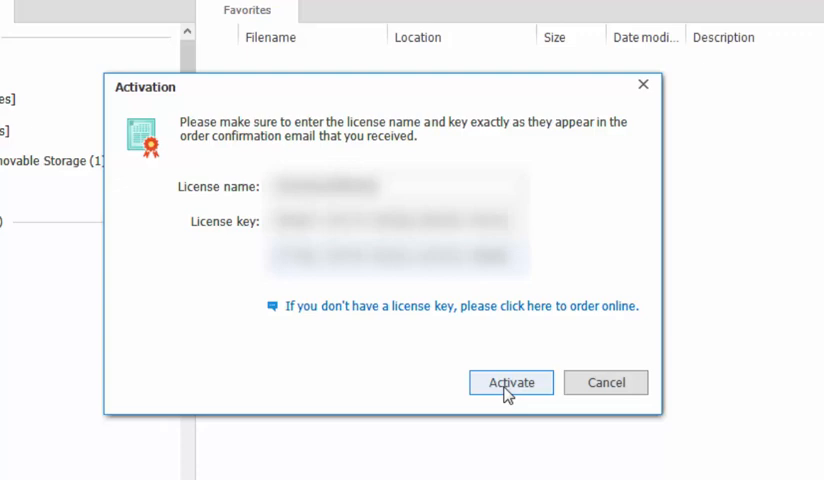
{"action": "left_click", "coordinate": [510, 382]}
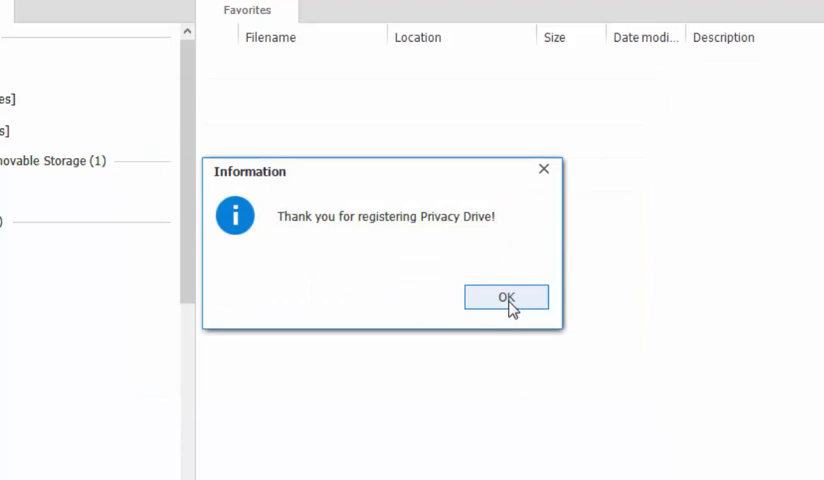
{"action": "left_click", "coordinate": [504, 297]}
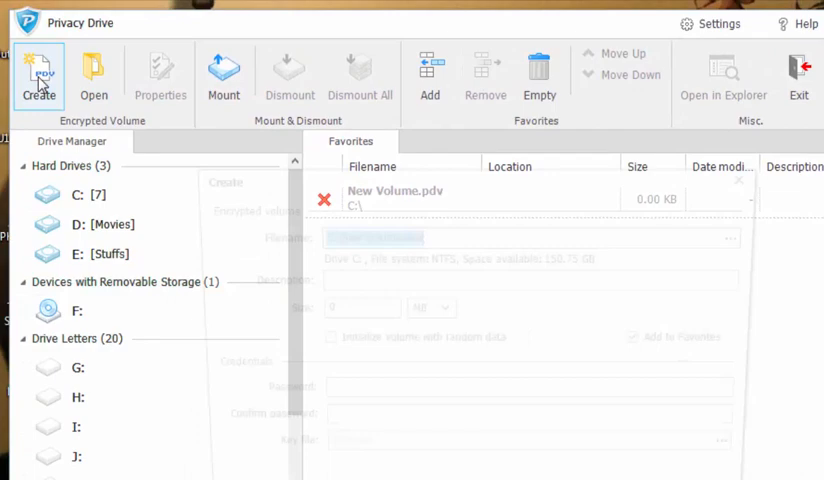
- Create New Volume.pdv on C: at 10 MB and close the finished progress dialog
{"action": "left_click", "coordinate": [38, 75]}
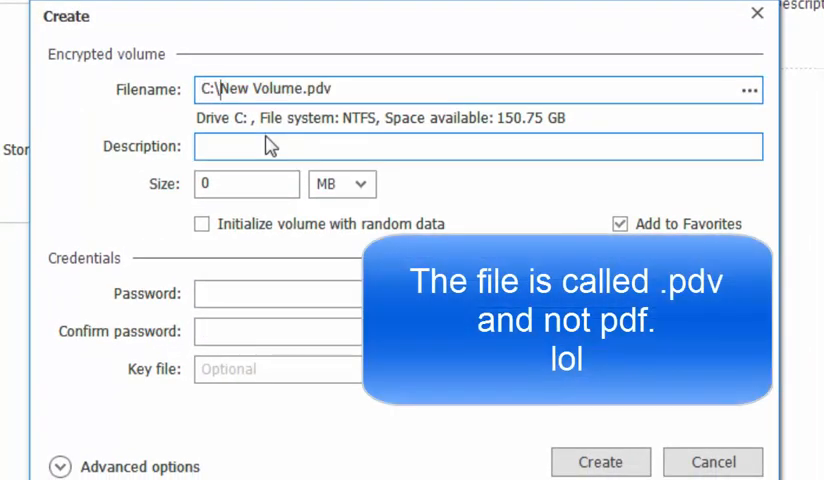
{"action": "left_click", "coordinate": [342, 184]}
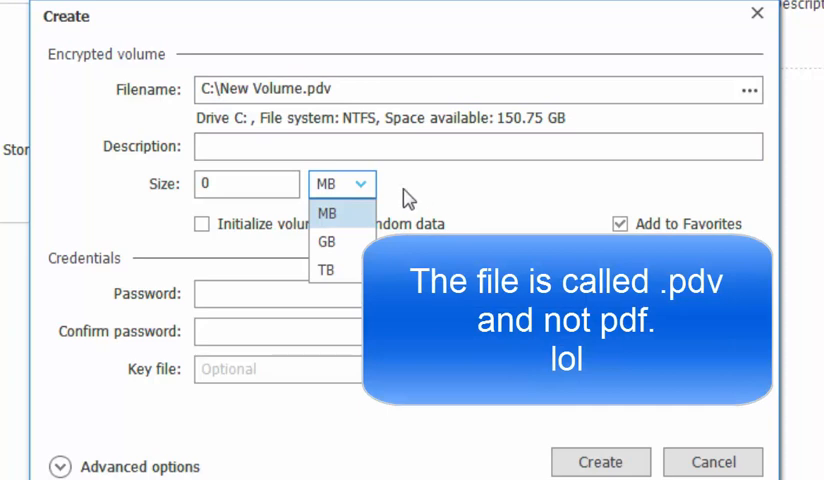
{"action": "mouse_move", "coordinate": [390, 225]}
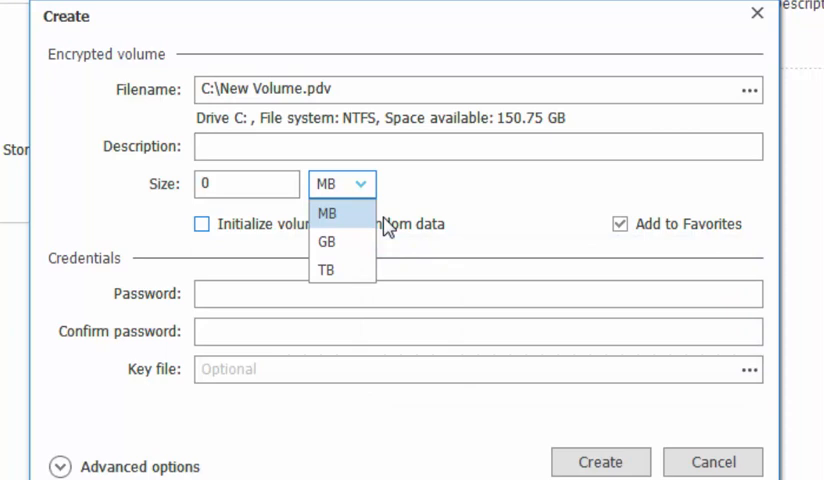
{"action": "left_click", "coordinate": [328, 213]}
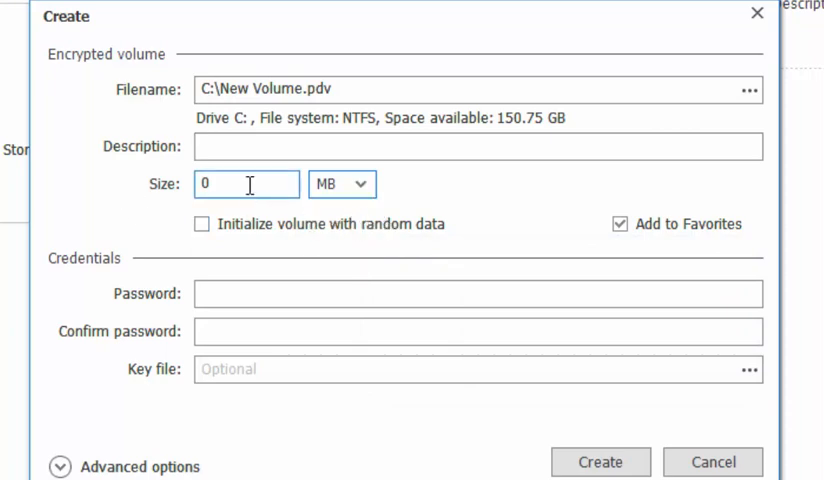
{"action": "triple_click", "coordinate": [247, 184]}
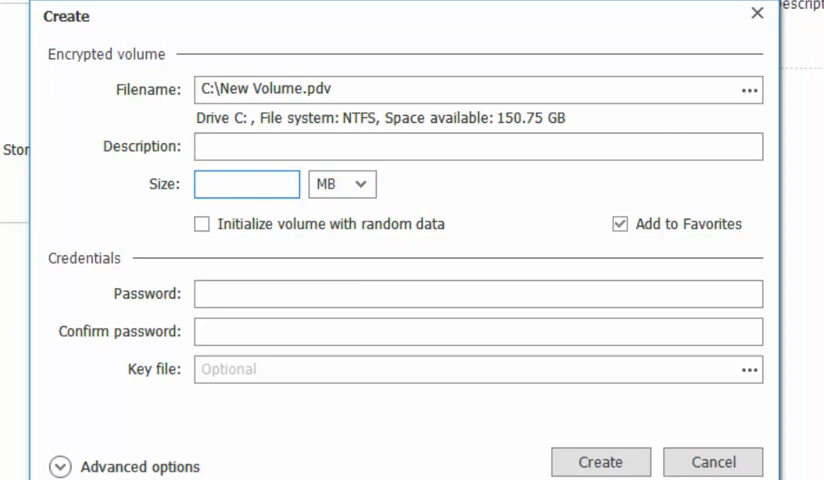
{"action": "type", "text": "10"}
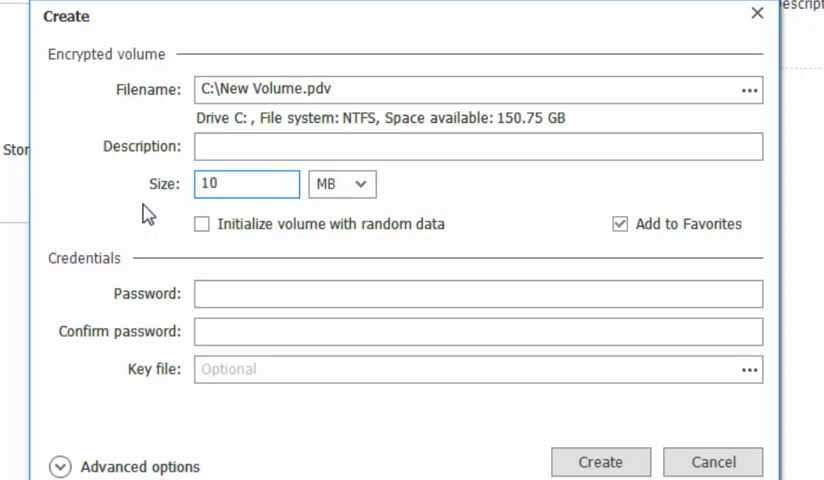
{"action": "left_click", "coordinate": [478, 295]}
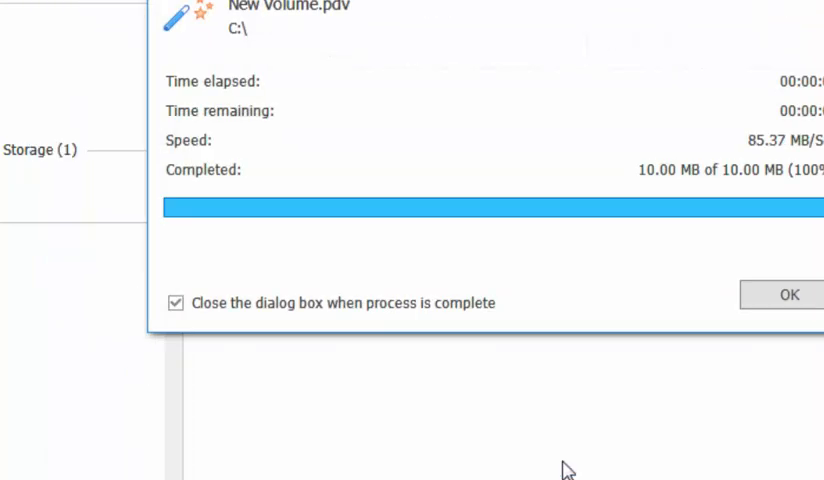
{"action": "left_click", "coordinate": [787, 294]}
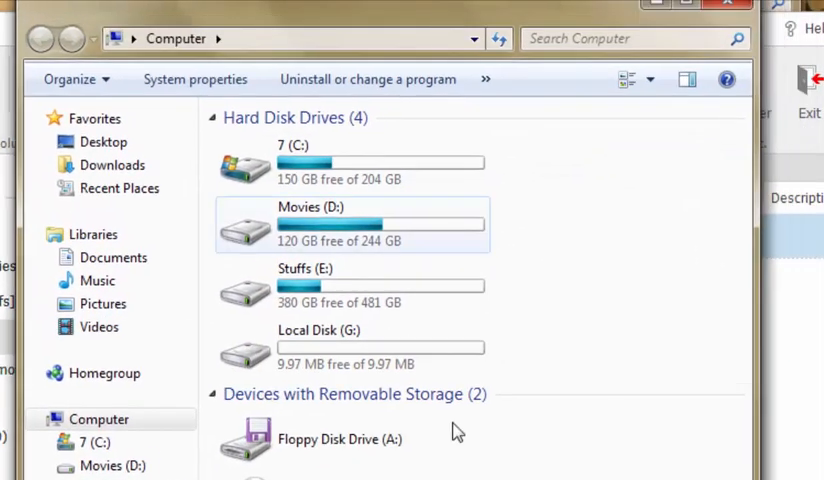
{"action": "left_click", "coordinate": [350, 347]}
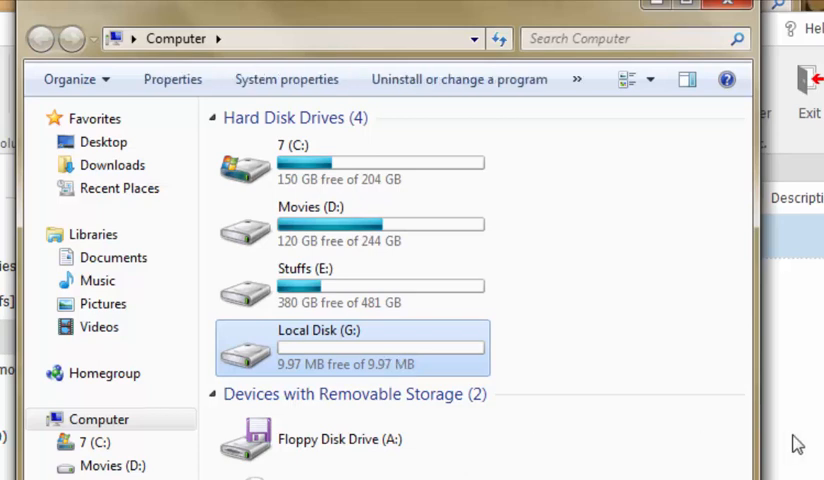
{"action": "mouse_move", "coordinate": [390, 367]}
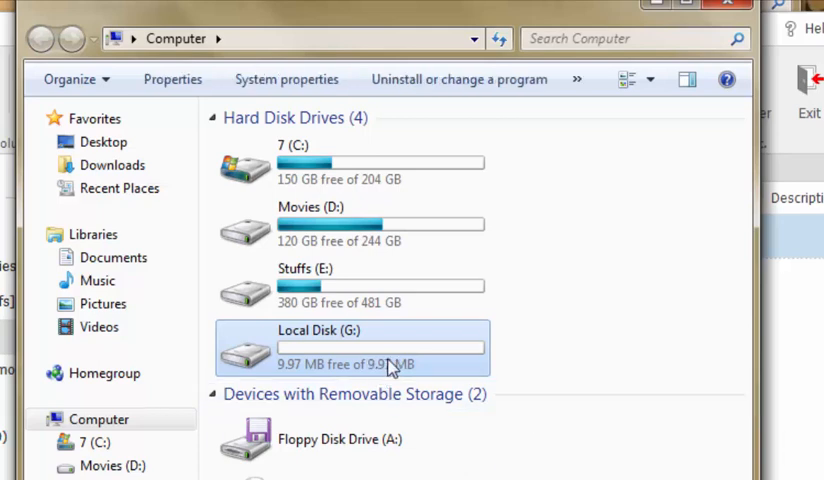
{"action": "mouse_move", "coordinate": [448, 360]}
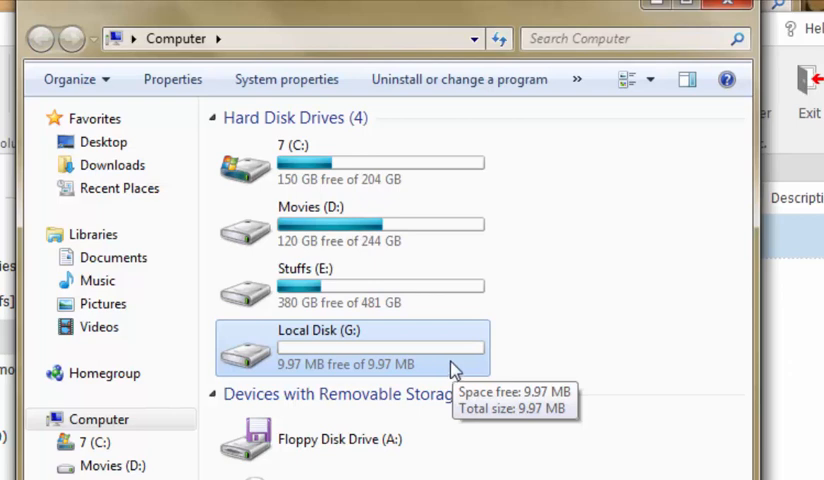
{"action": "mouse_move", "coordinate": [375, 378]}
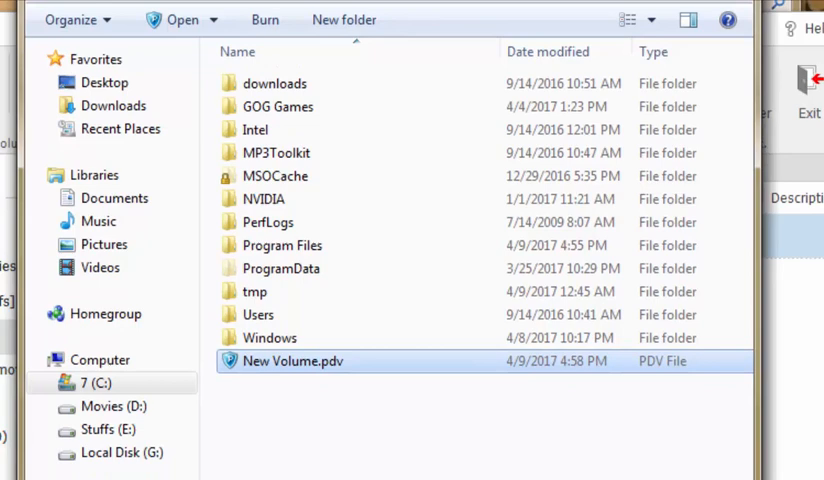
{"action": "left_click", "coordinate": [99, 359]}
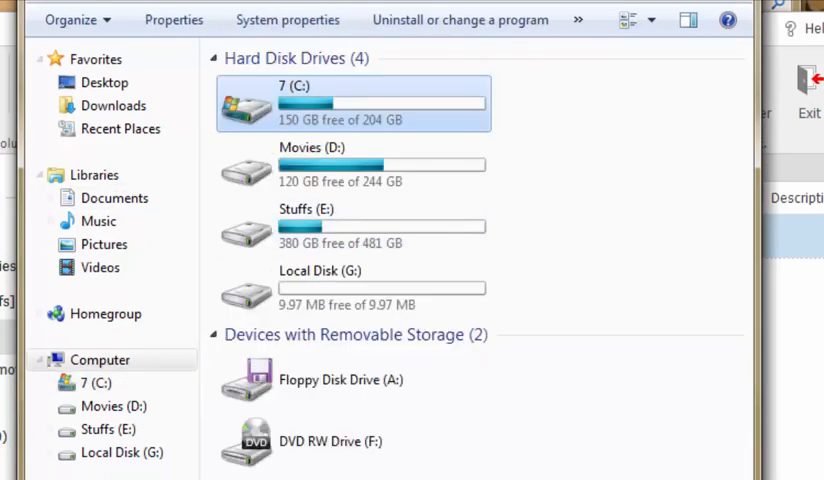
{"action": "mouse_move", "coordinate": [478, 148]}
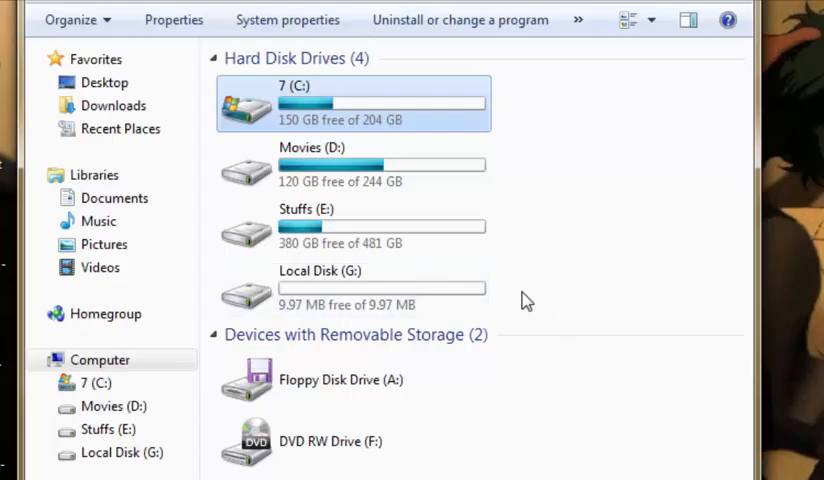
- Open Local Disk (G:) and delete Privacy Drive.exe, leaving the drive empty
{"action": "left_click", "coordinate": [353, 288]}
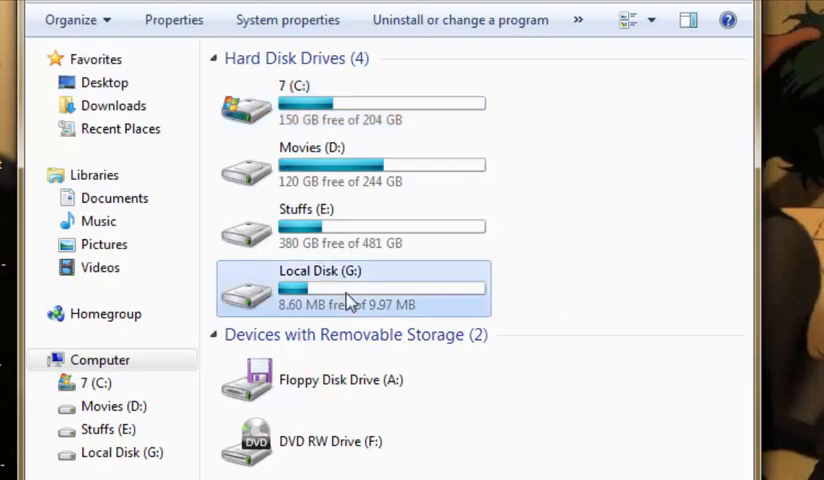
{"action": "double_click", "coordinate": [350, 288]}
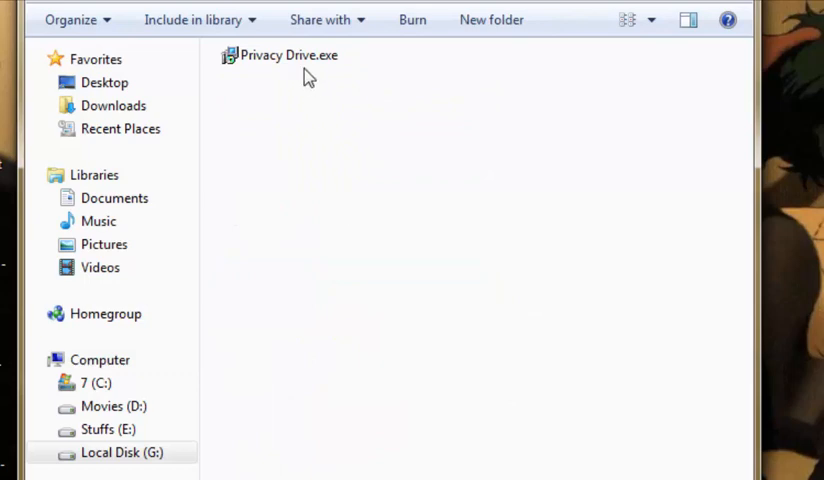
{"action": "left_click", "coordinate": [289, 55]}
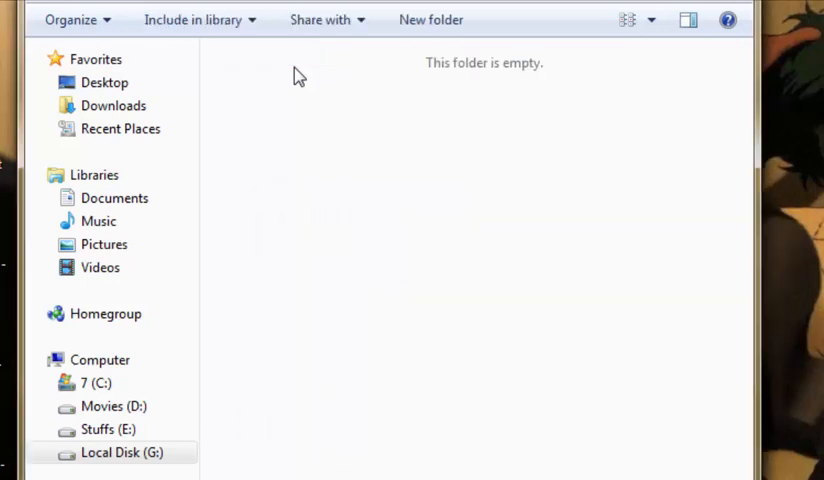
{"action": "left_click", "coordinate": [99, 359]}
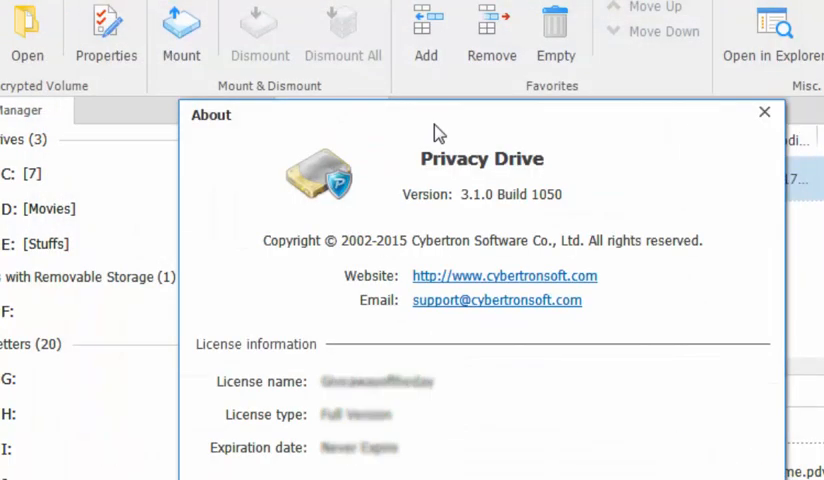
{"action": "mouse_move", "coordinate": [482, 167]}
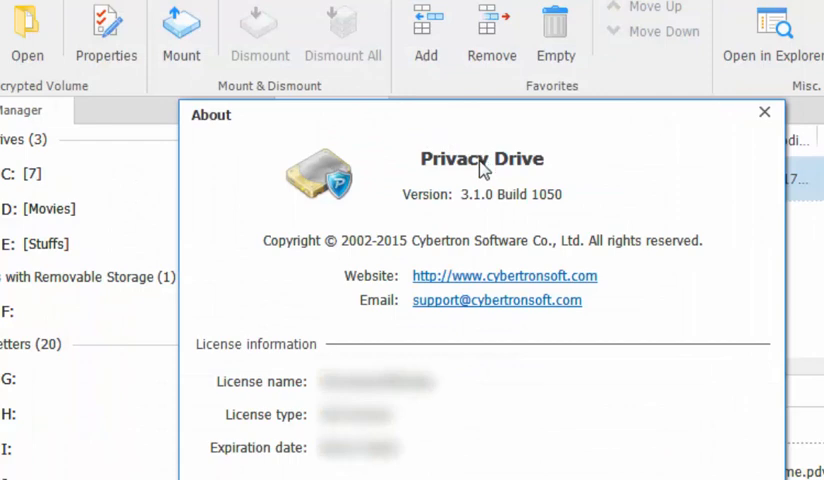
{"action": "mouse_move", "coordinate": [481, 222]}
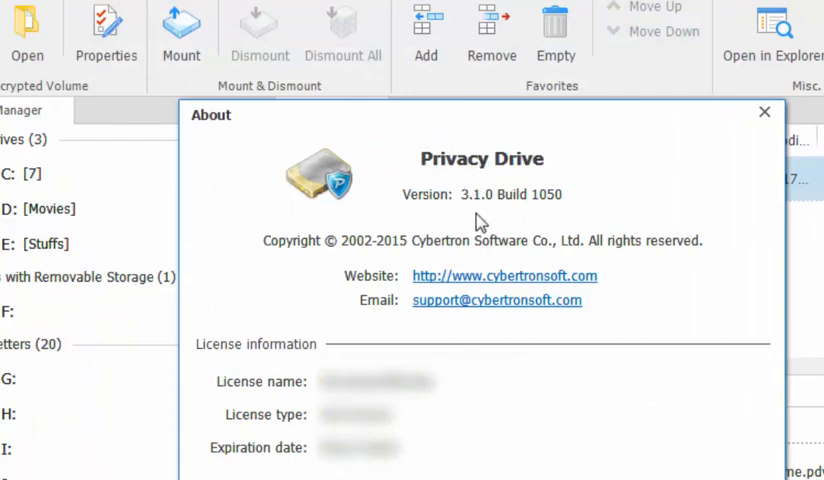
{"action": "mouse_move", "coordinate": [478, 278]}
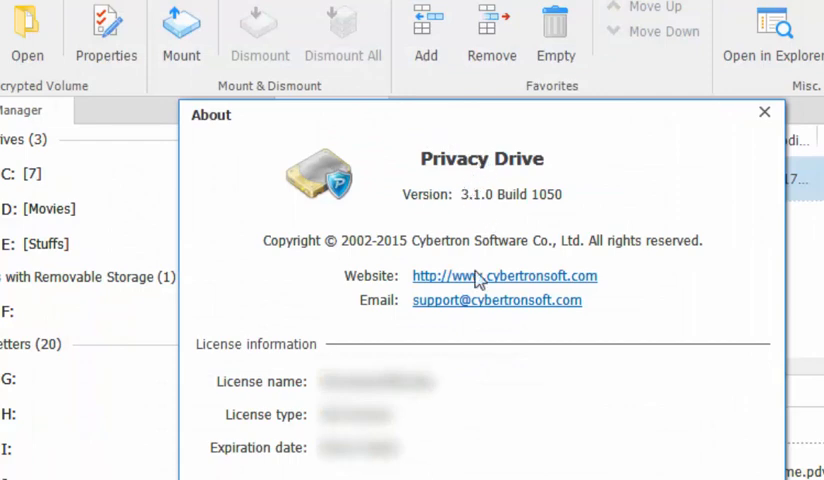